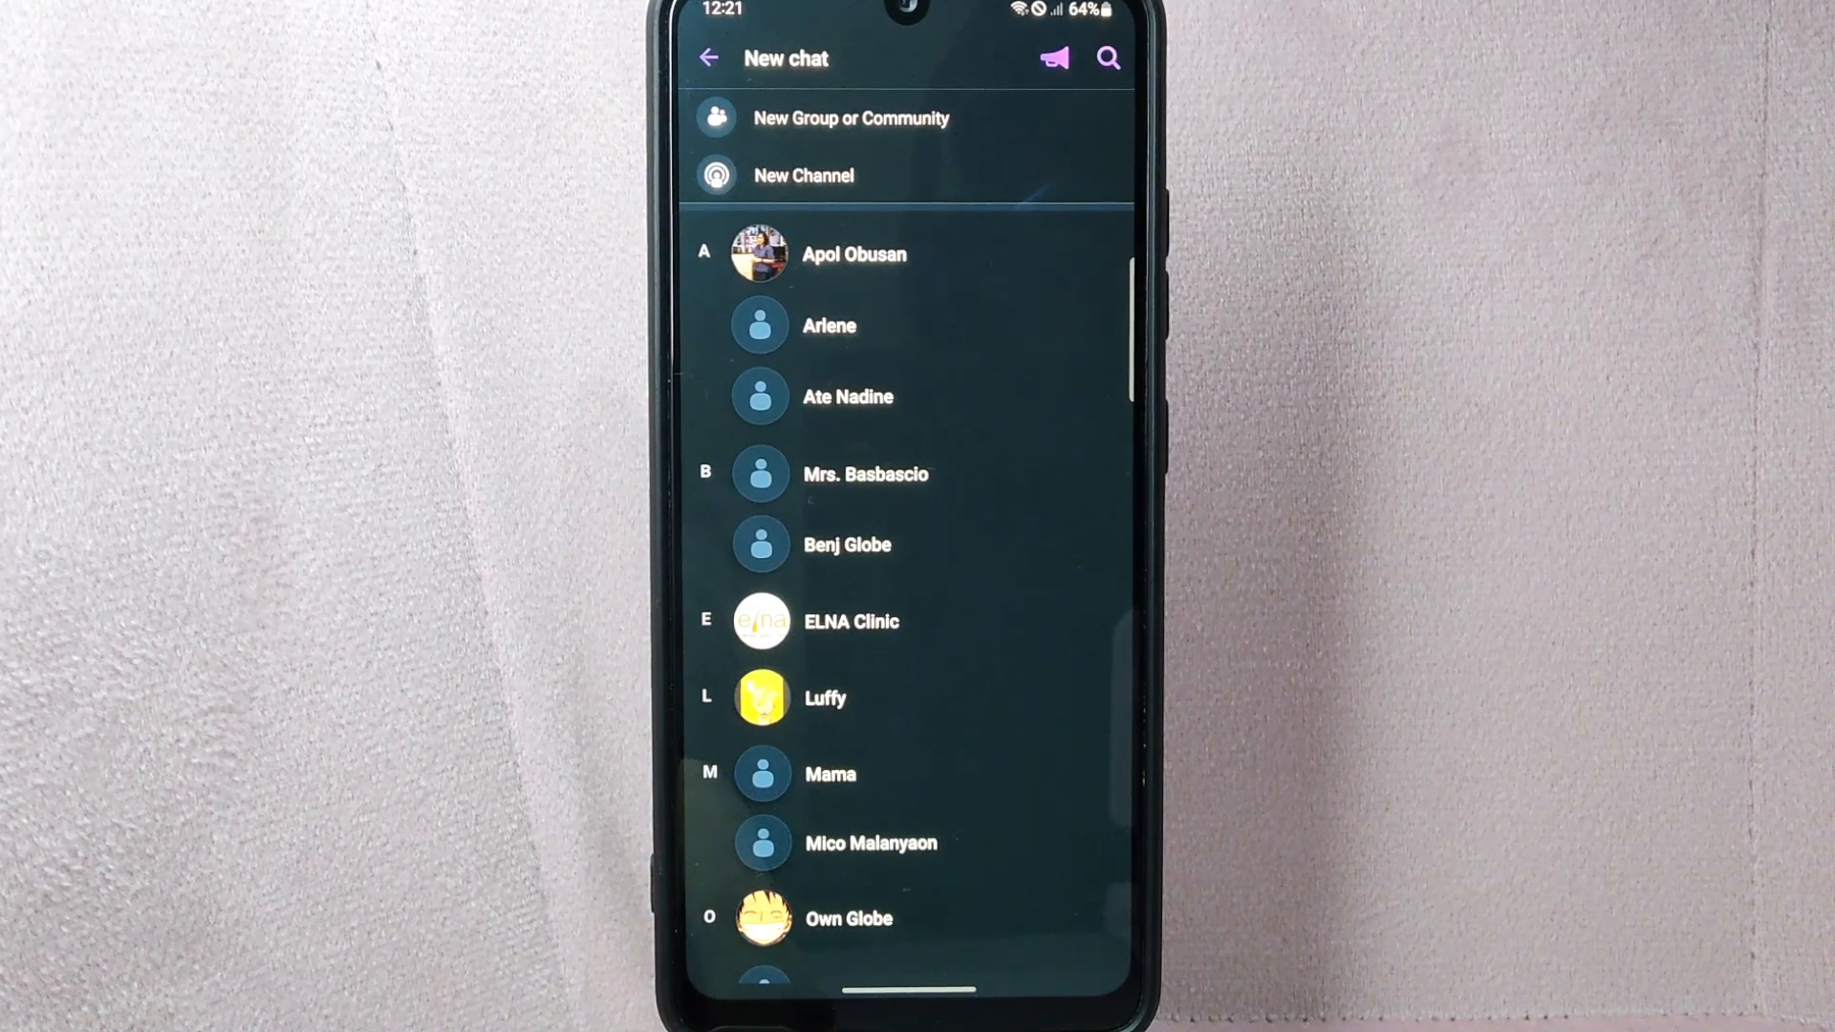
scroll("up", 3)
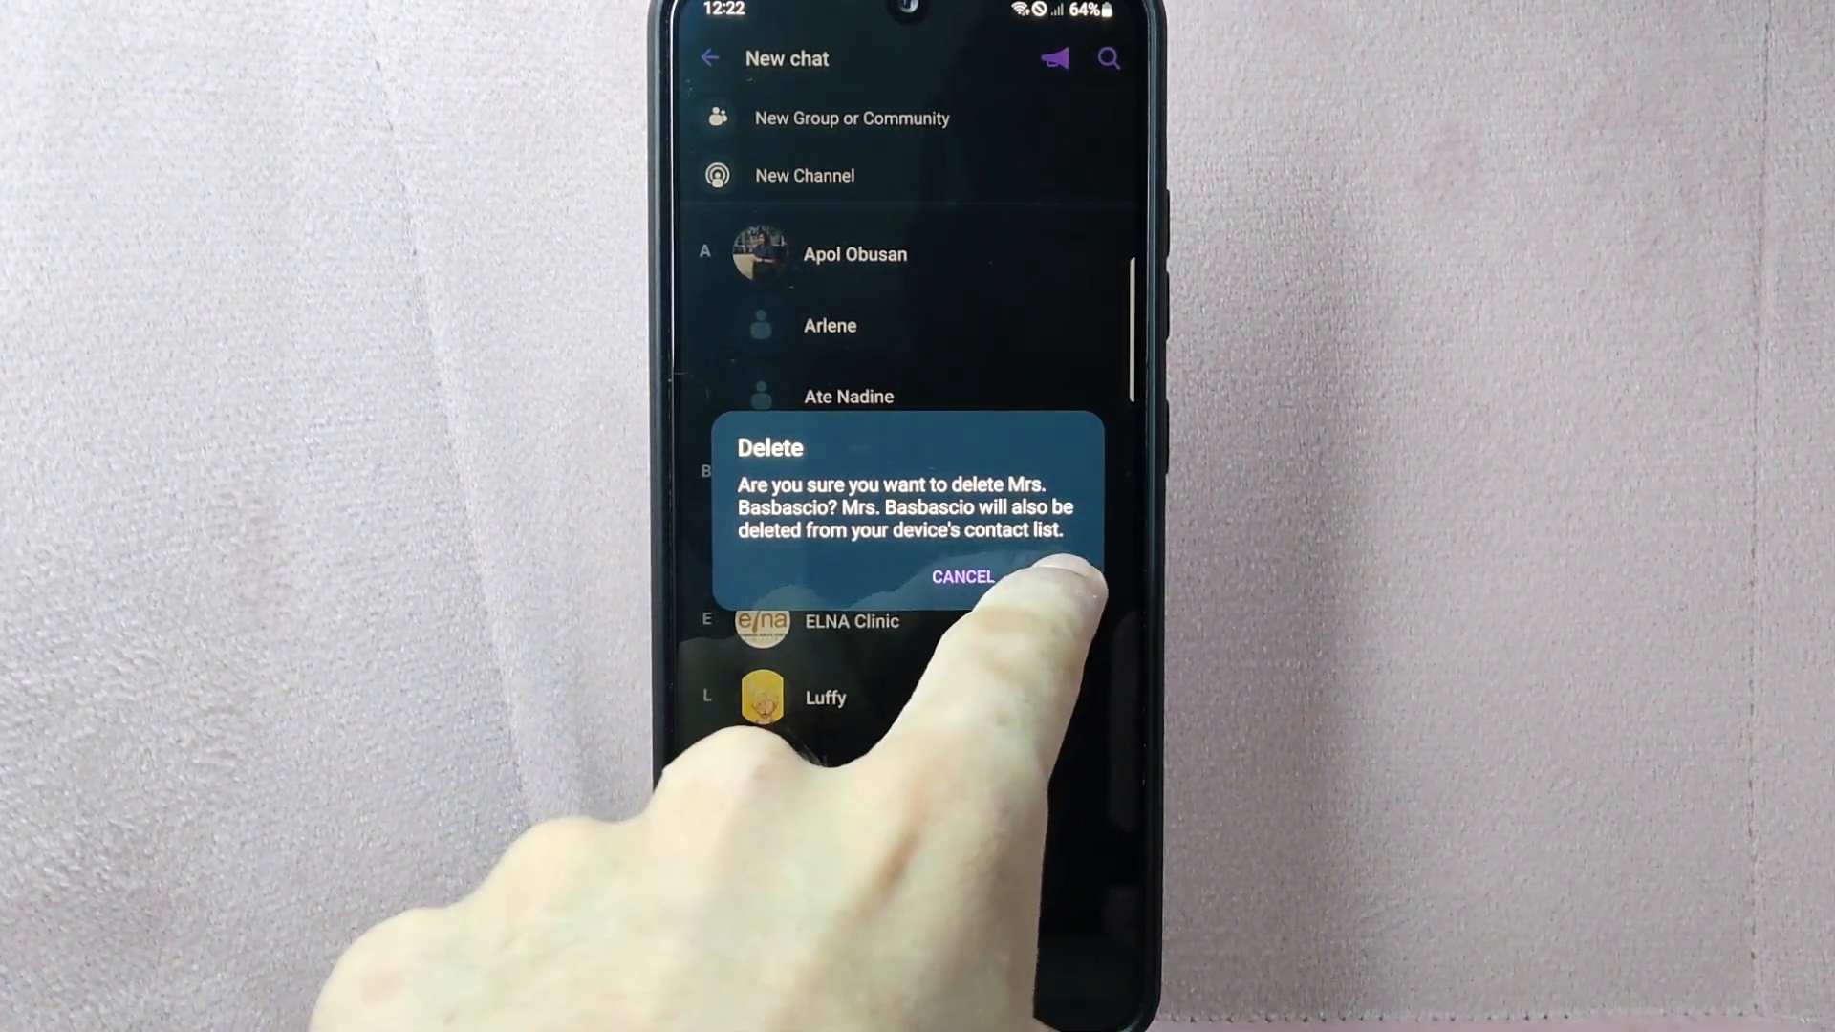
left_click(961, 575)
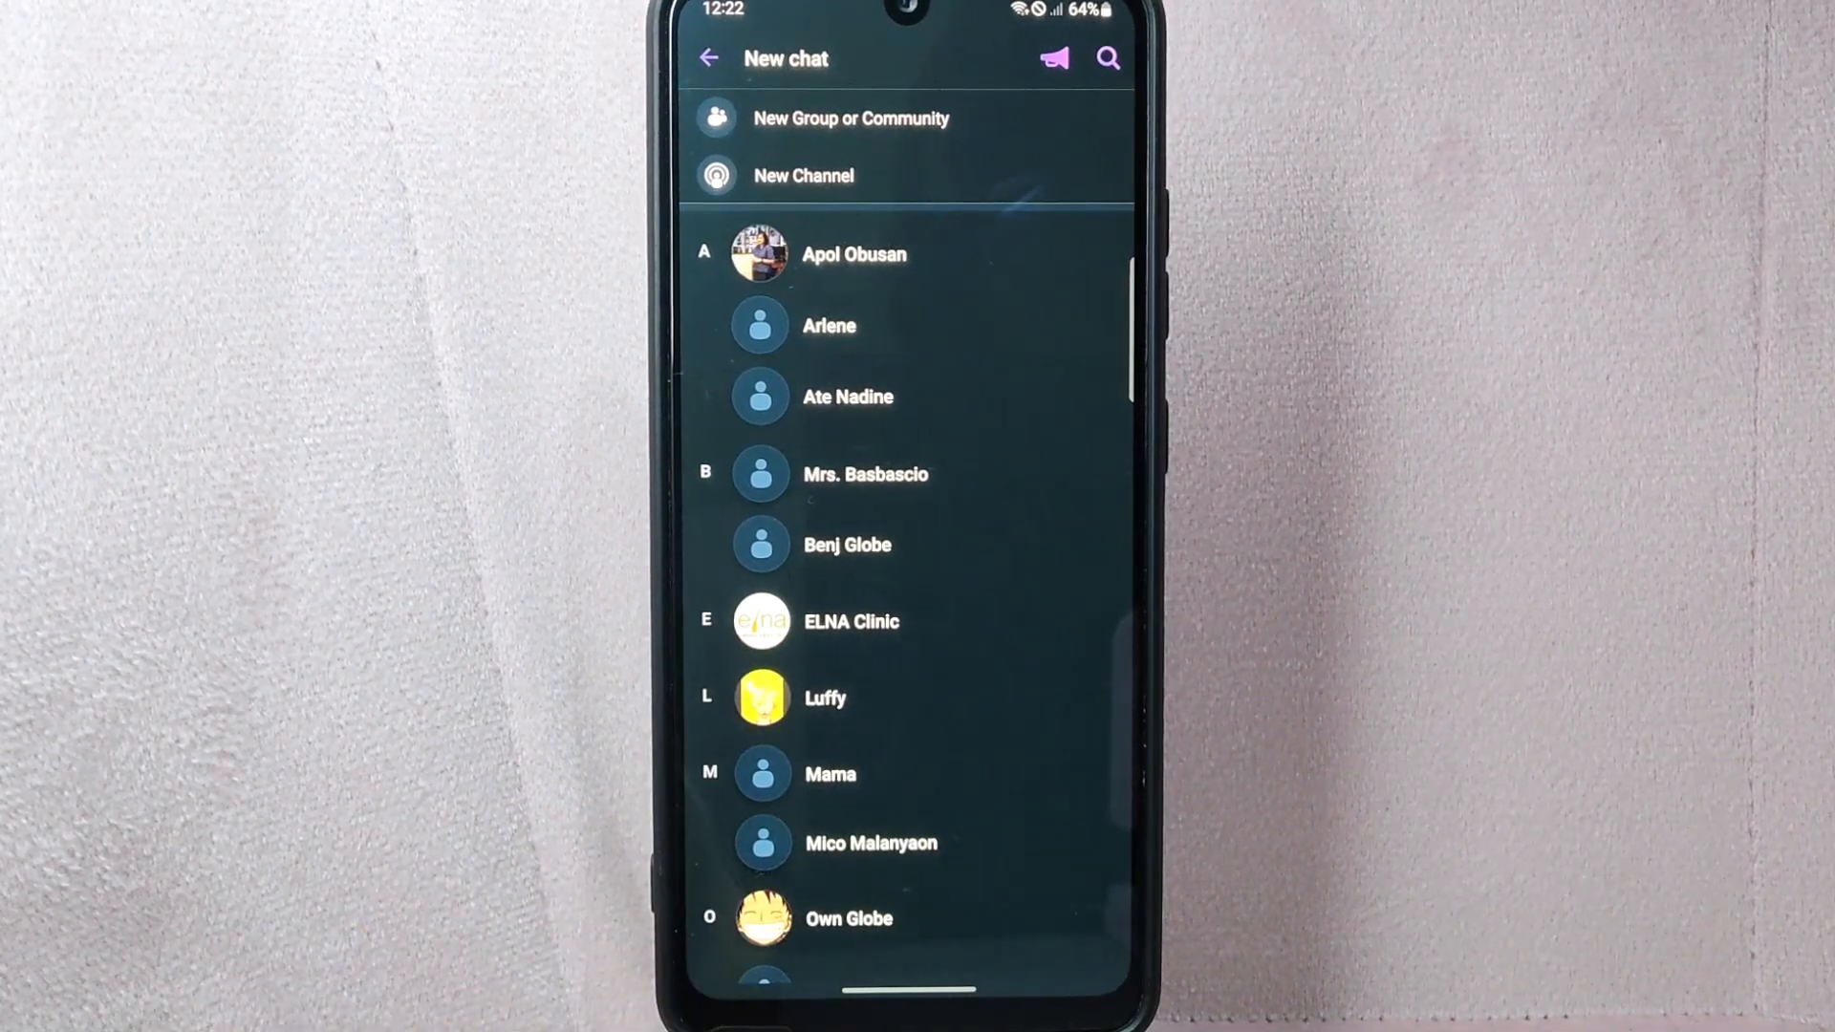
scroll("up", 3)
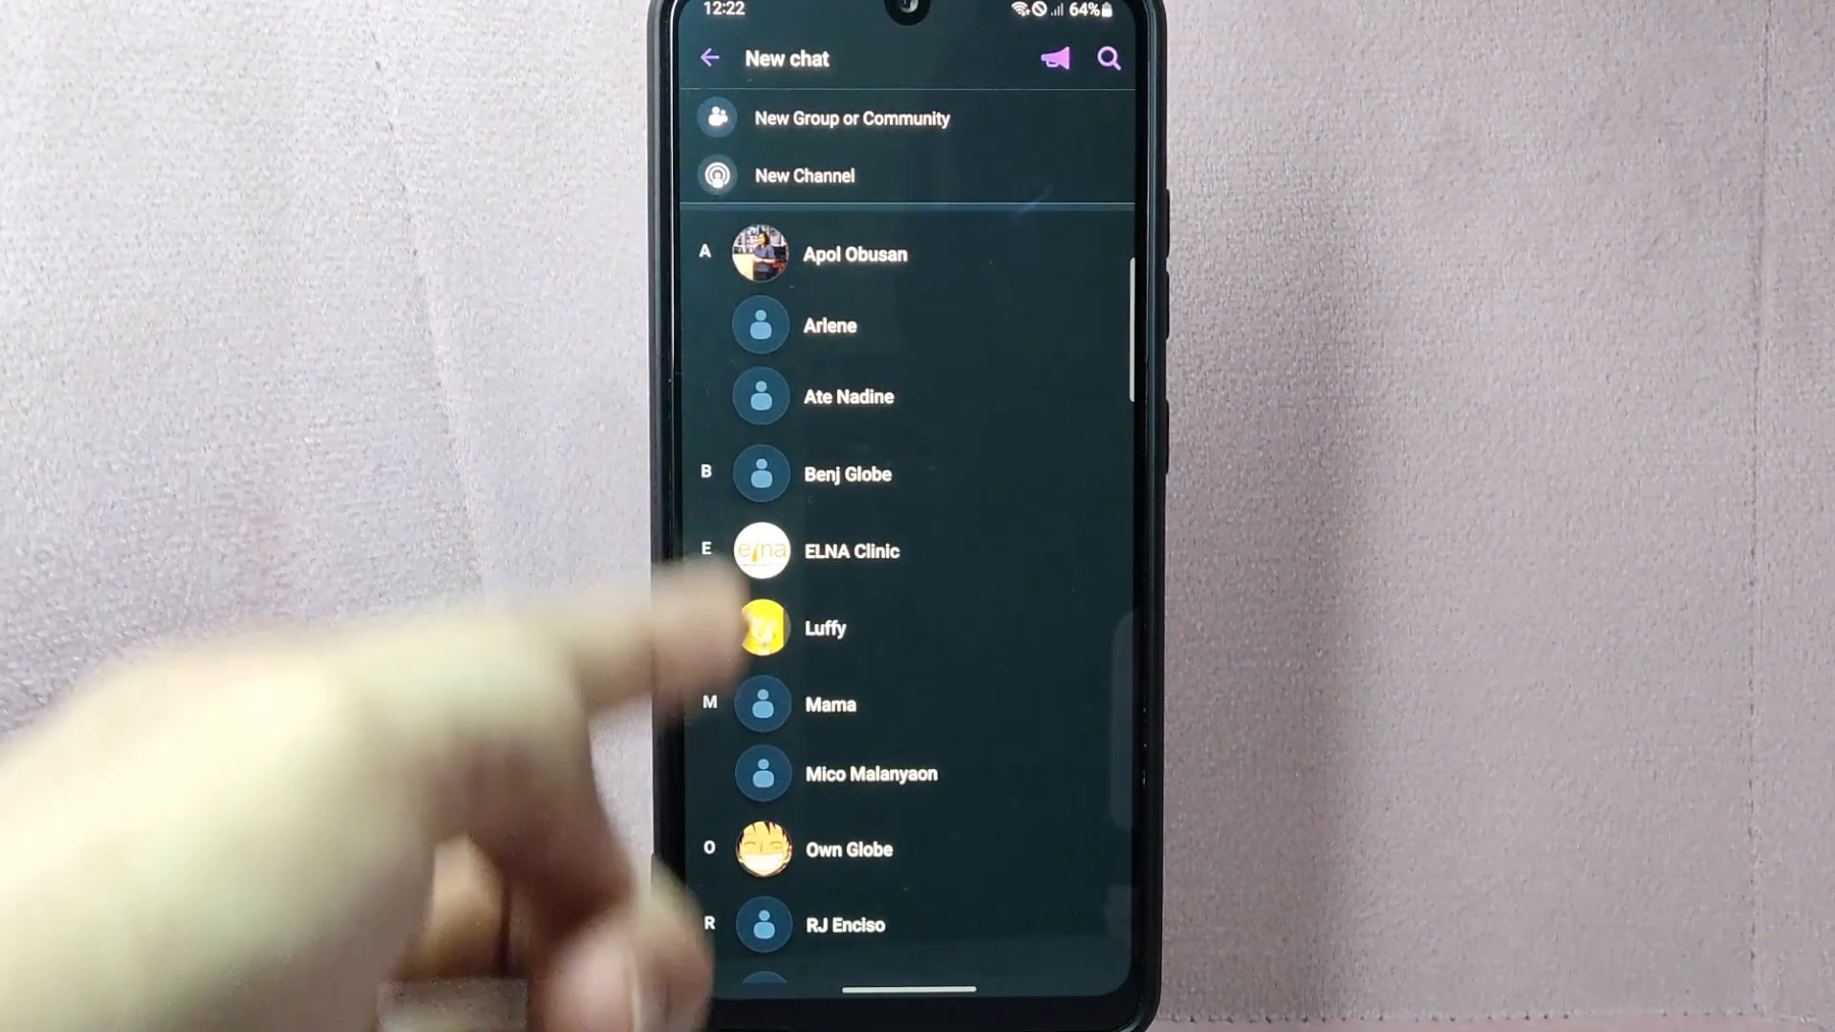